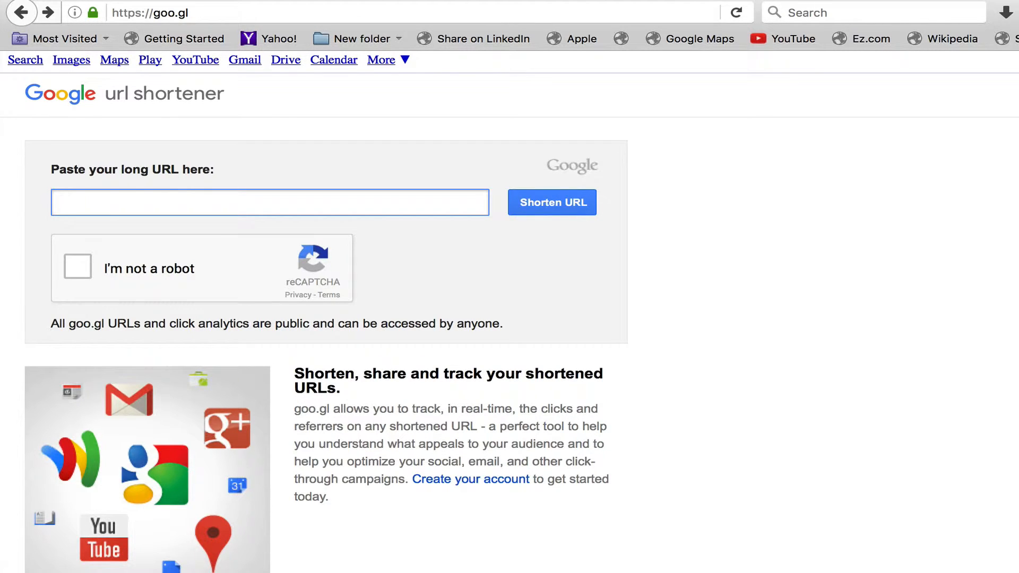
pyautogui.click(268, 201)
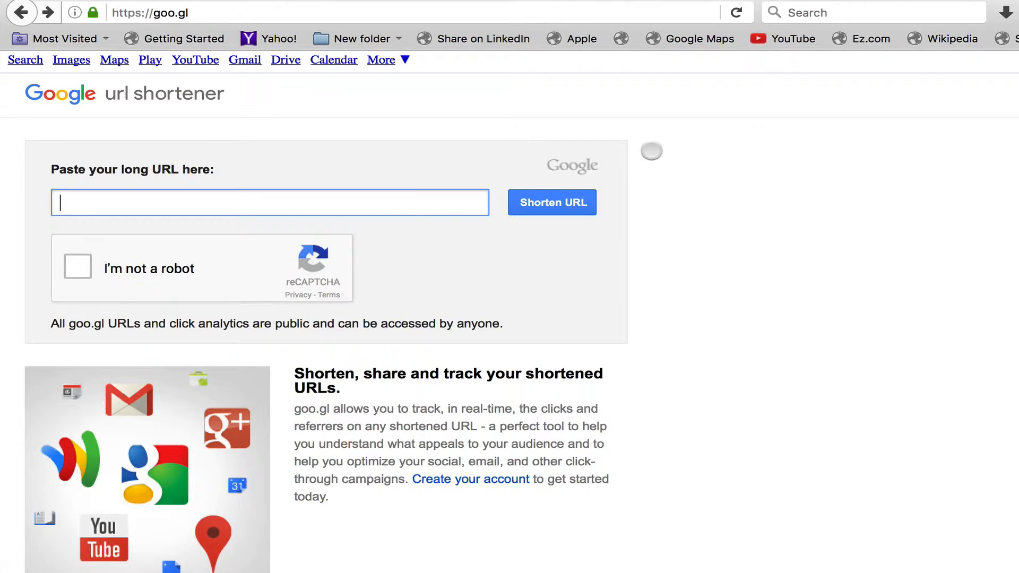
pyautogui.moveTo(384, 198)
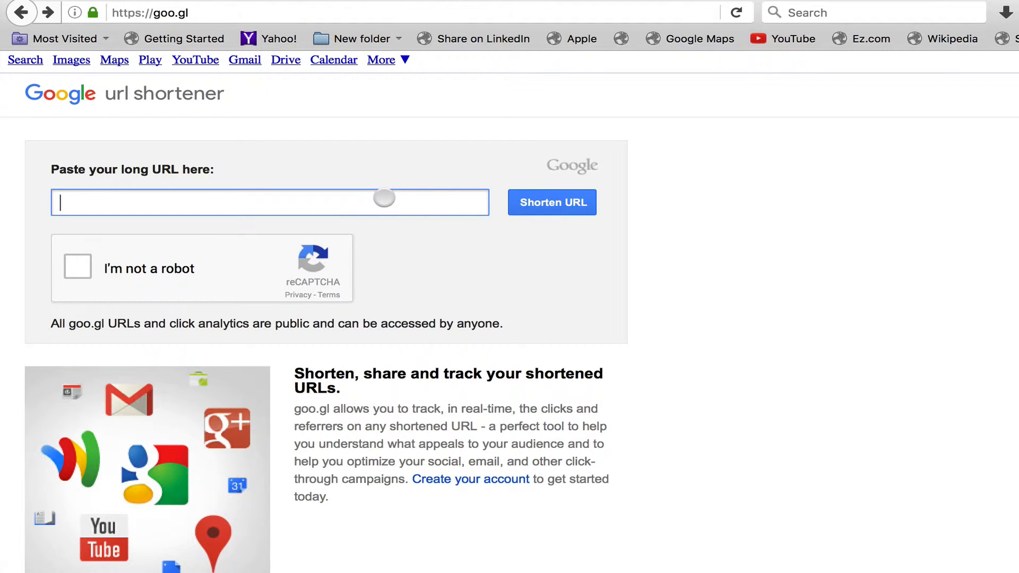
pyautogui.write('www.youtube.com/channel/UCCFFtkBzBXPr-FtpVeM7omQ')
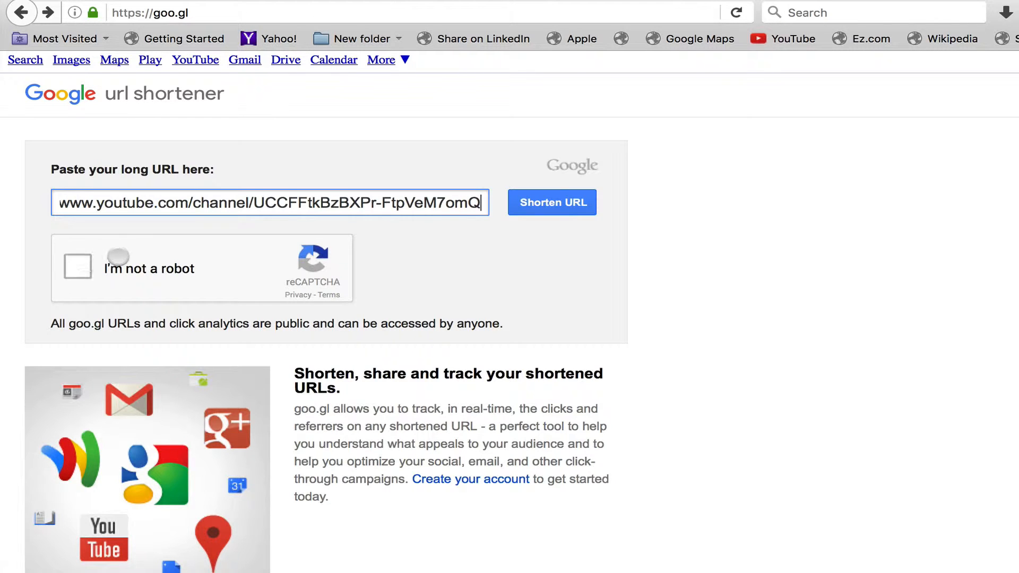
# Confirm 'I'm not a robot' and select the garden, lawn and meadow images as containing grass.
pyautogui.click(76, 267)
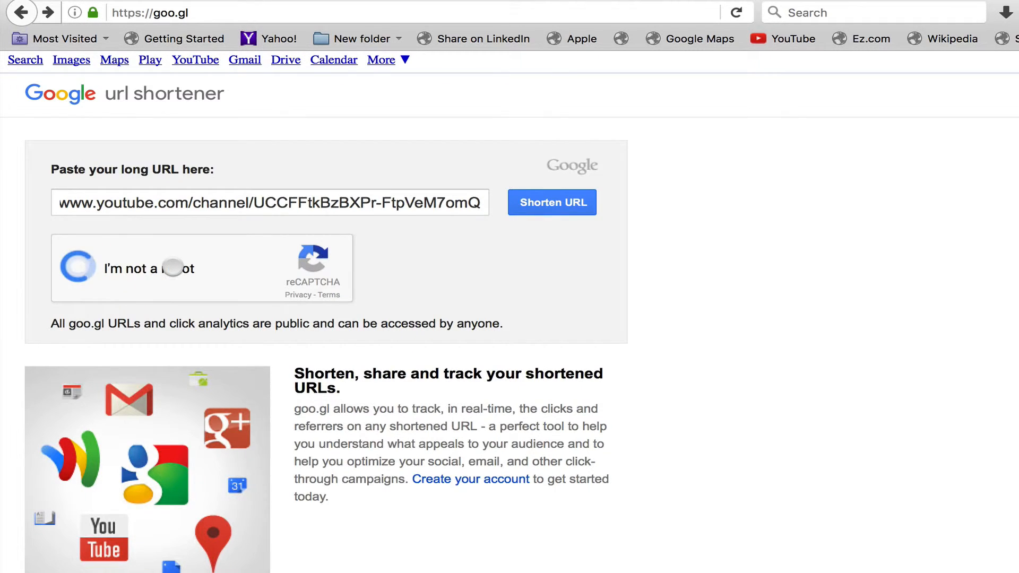
pyautogui.click(77, 269)
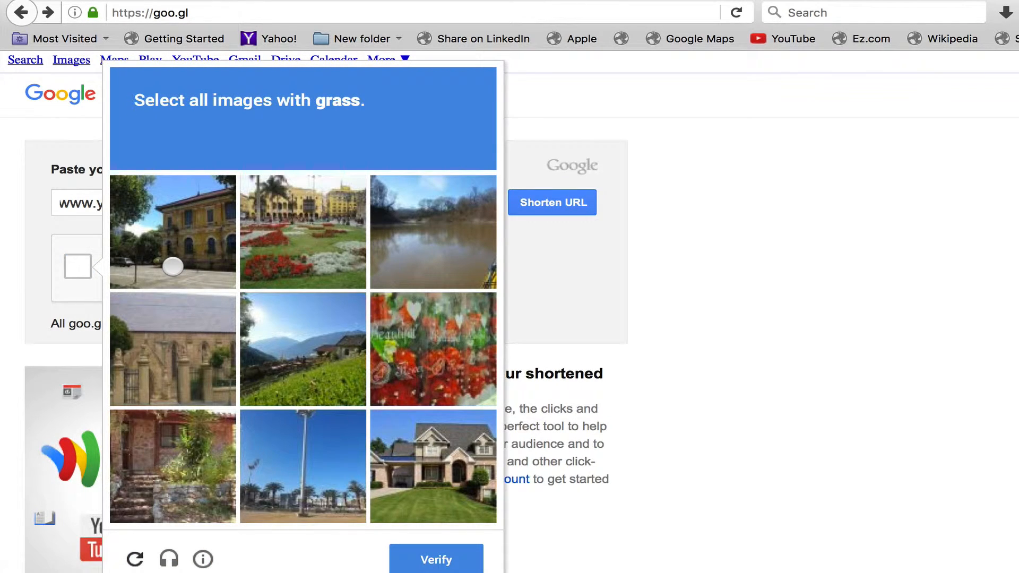
pyautogui.moveTo(295, 374)
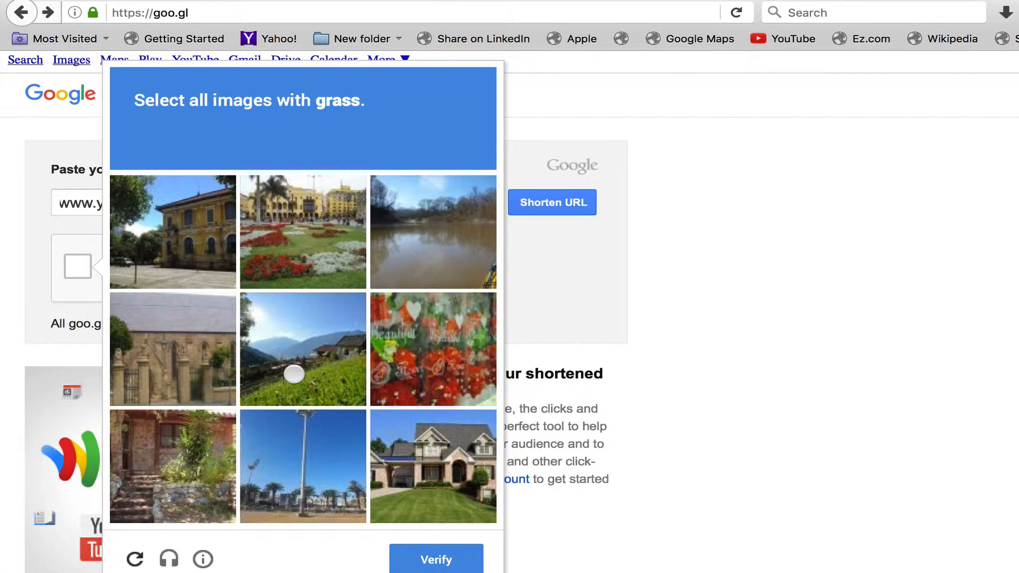
pyautogui.click(303, 231)
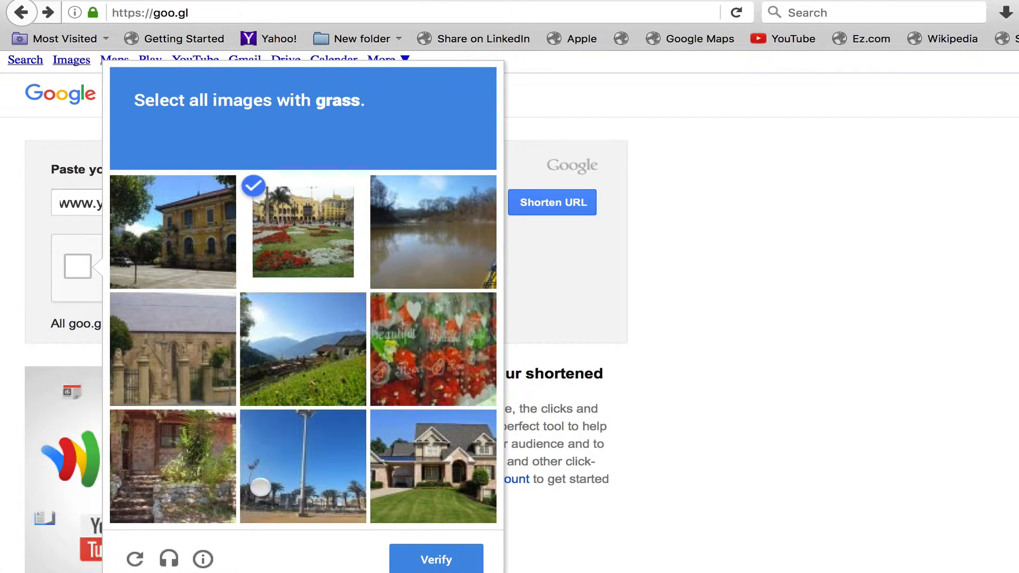
pyautogui.click(433, 466)
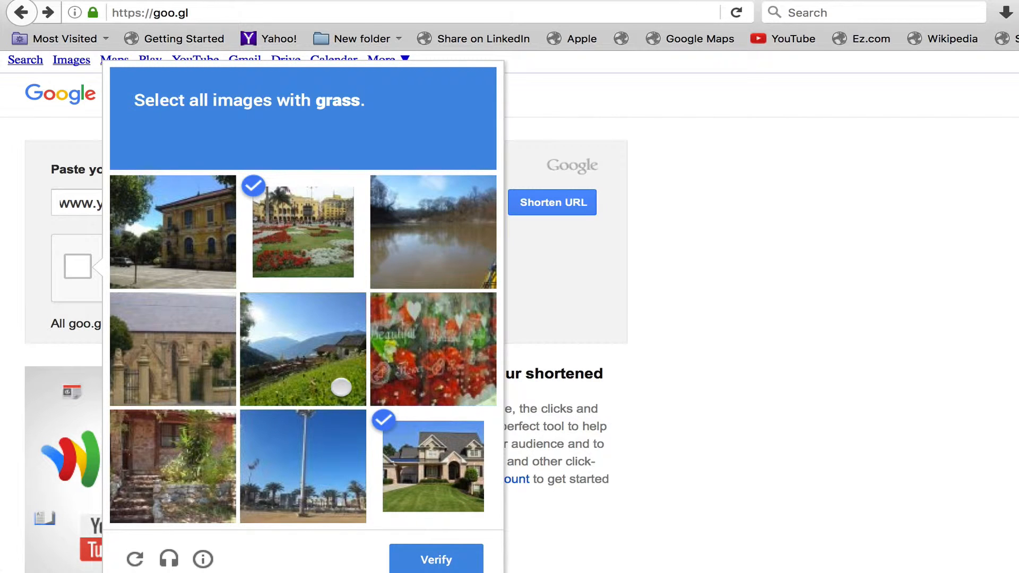
pyautogui.click(435, 559)
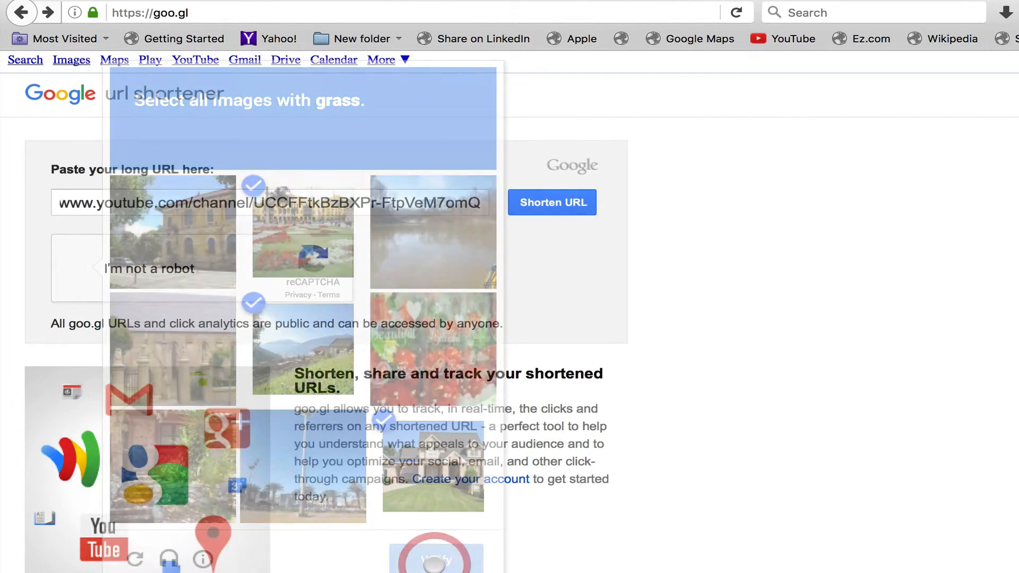
pyautogui.click(552, 202)
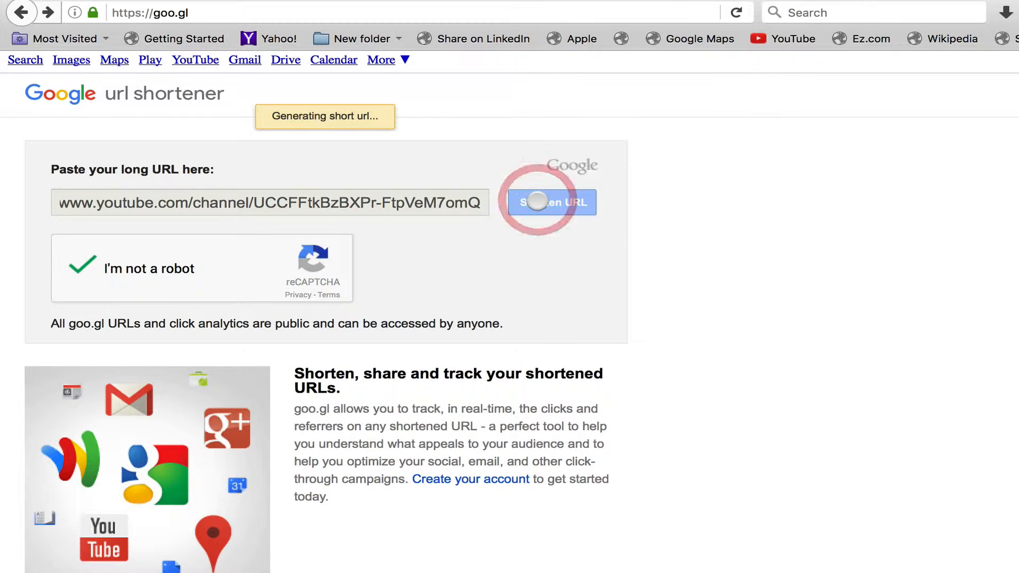
pyautogui.click(552, 202)
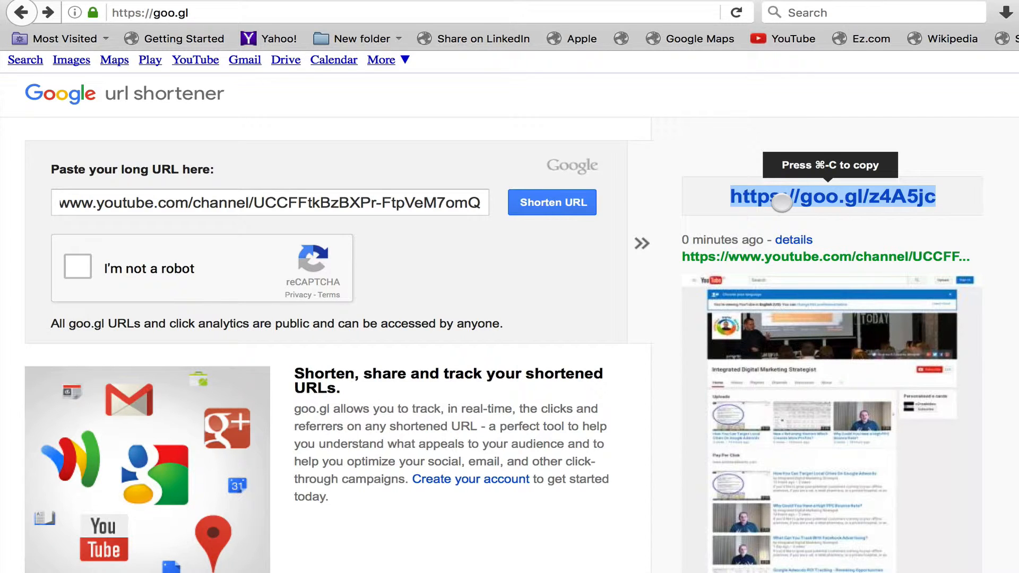
pyautogui.moveTo(817, 277)
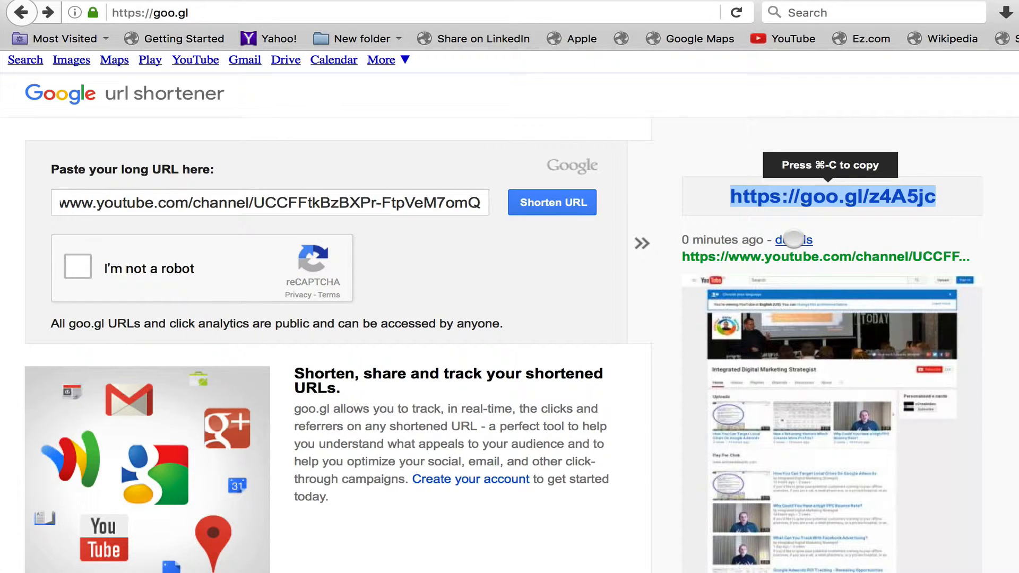
# View the details for goo.gl/z4A5jc: 109 all-time clicks with referrer and browser breakdowns.
pyautogui.click(792, 239)
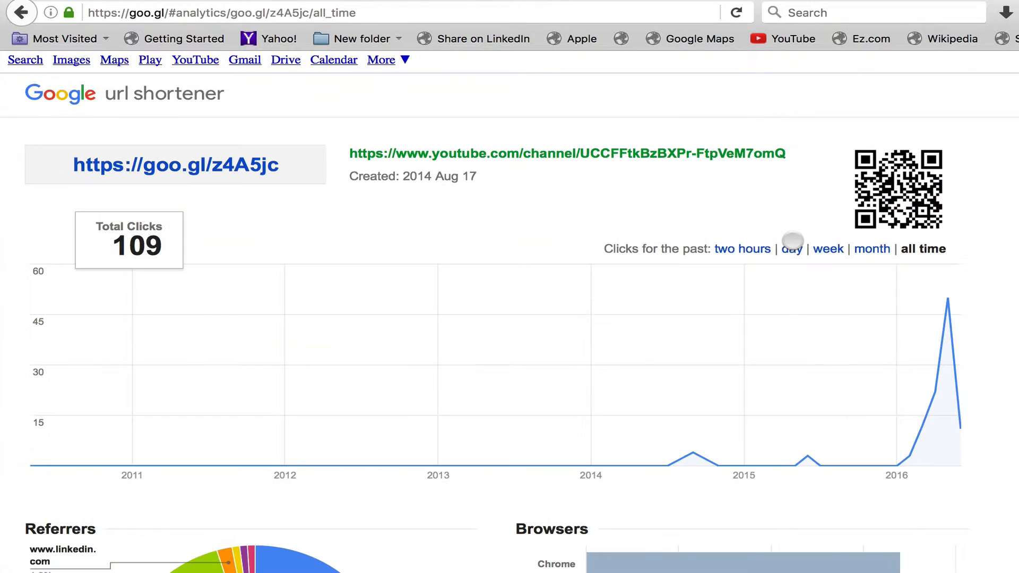
pyautogui.scroll(-3)
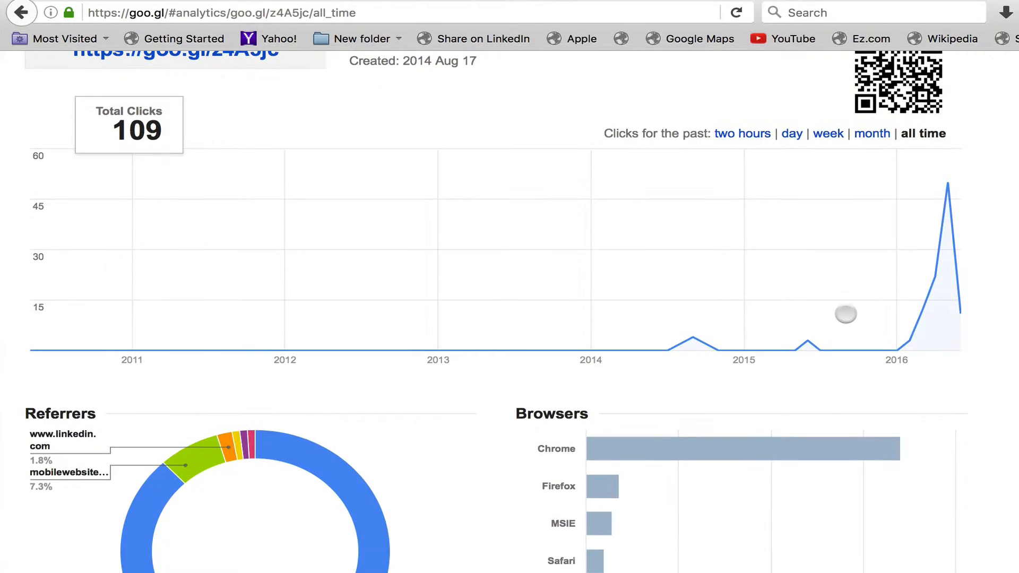
pyautogui.scroll(-3)
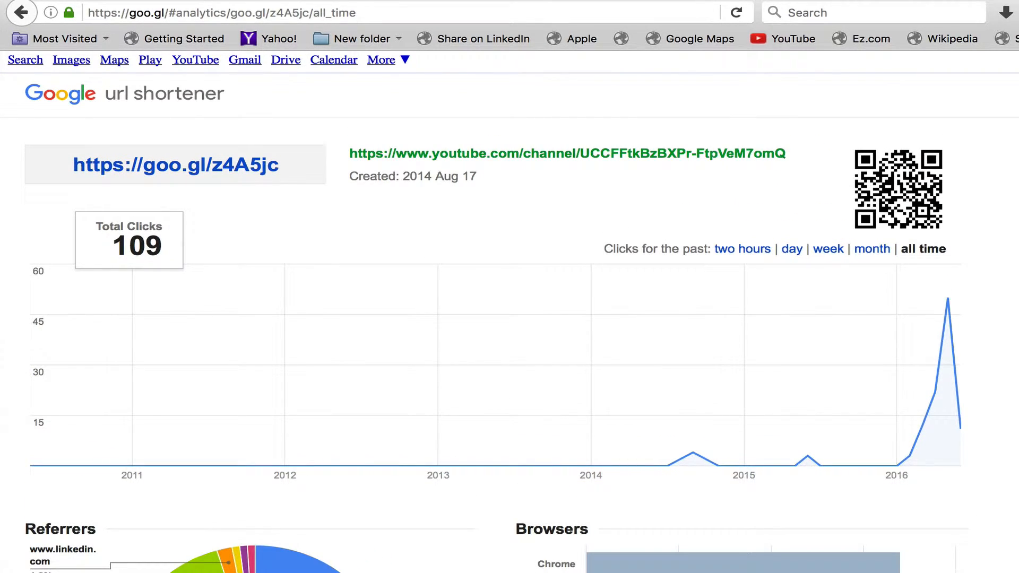
pyautogui.scroll(-3)
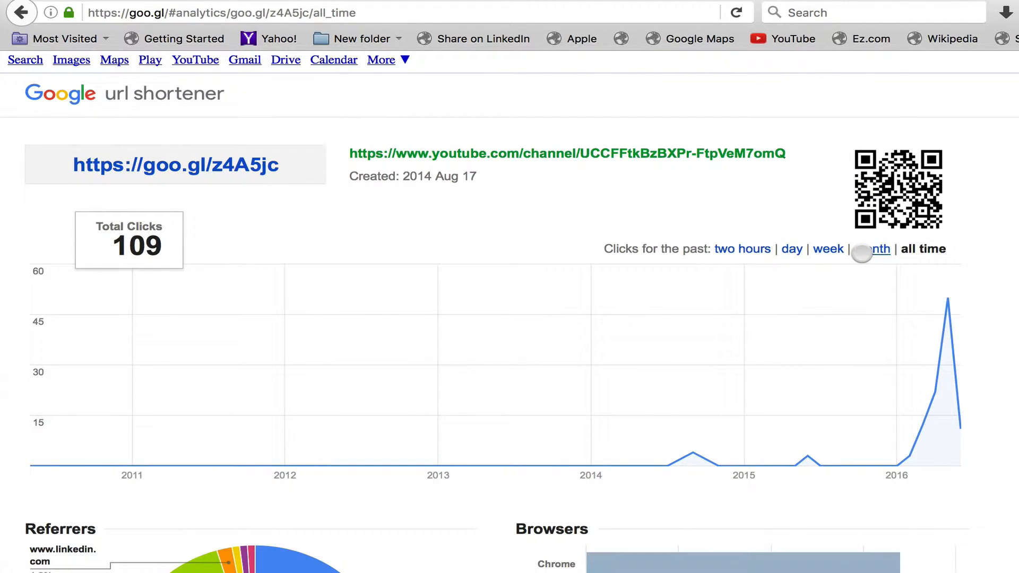
# Limit analytics to the past month (33 clicks) and review referrer, browser, country and platform charts.
pyautogui.click(873, 249)
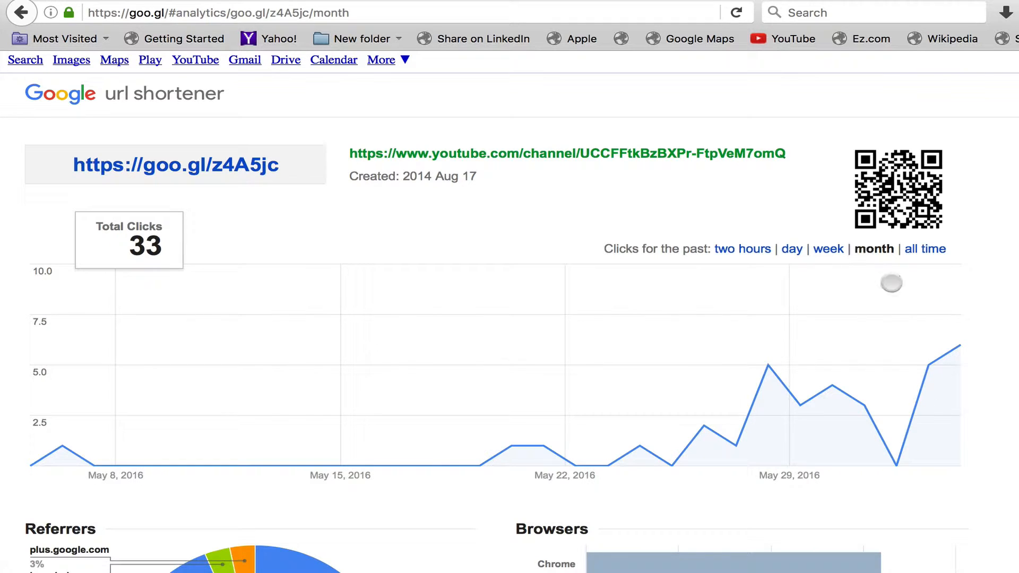
pyautogui.scroll(-3)
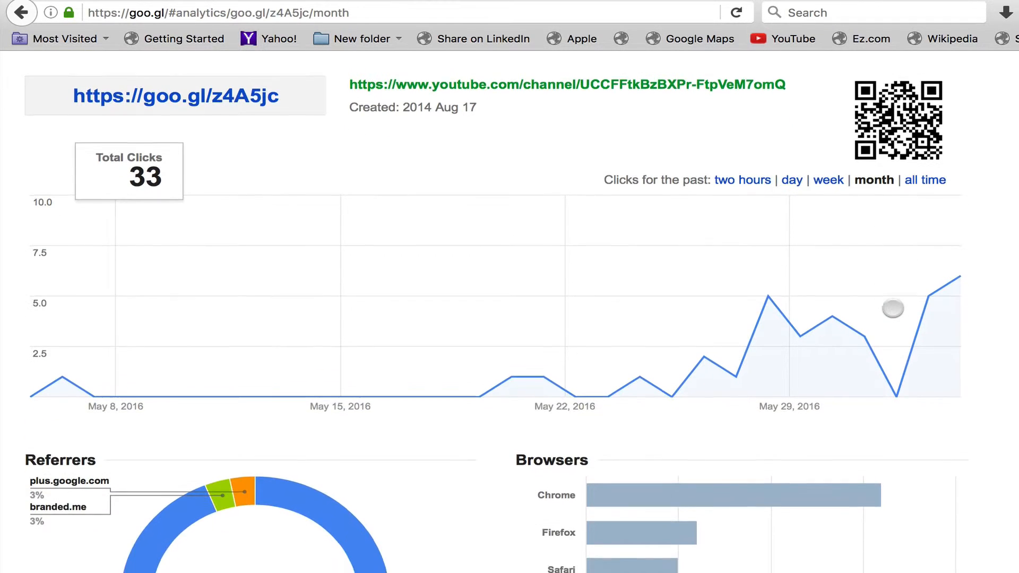
pyautogui.scroll(-3)
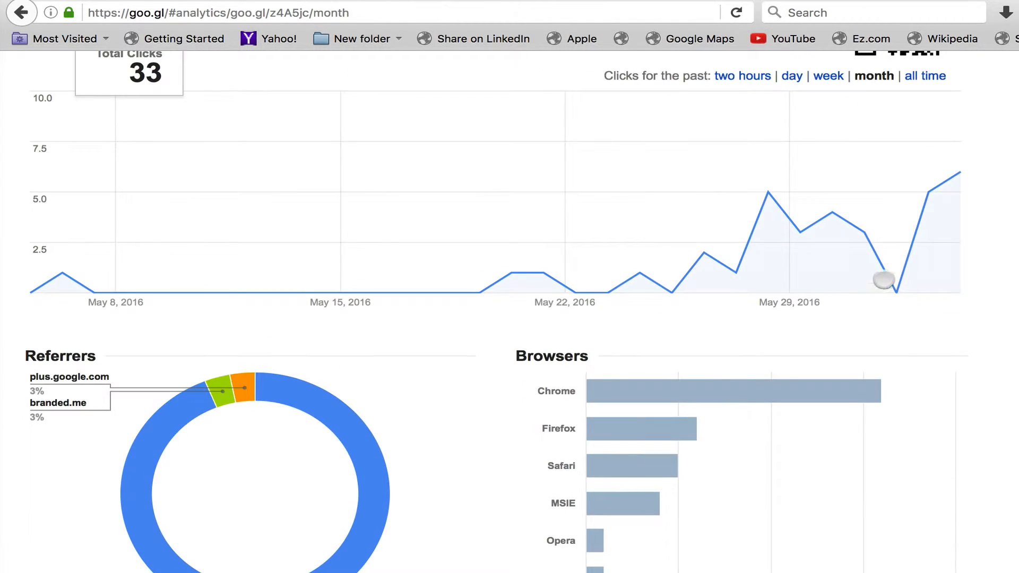
pyautogui.scroll(-3)
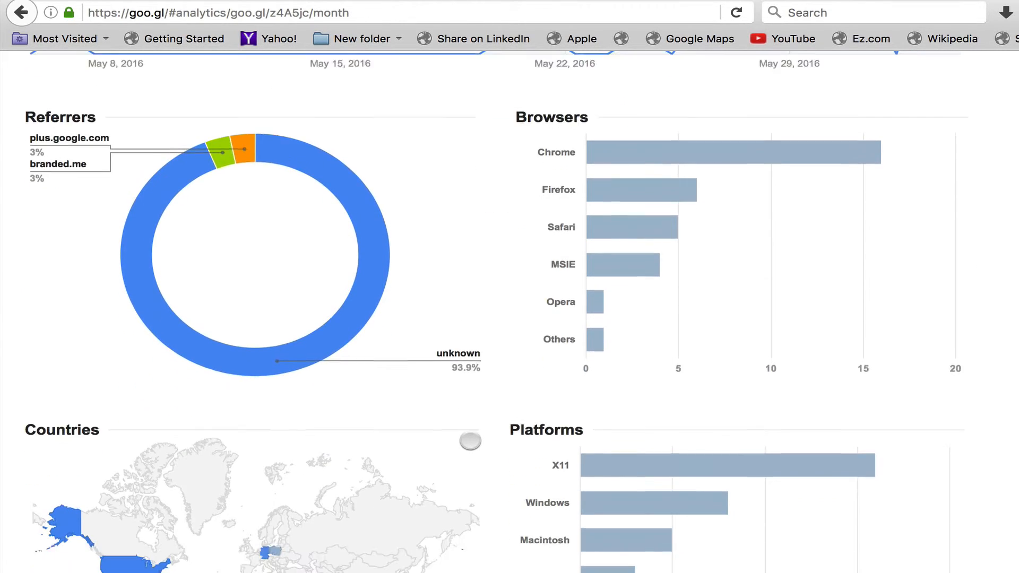
pyautogui.scroll(-3)
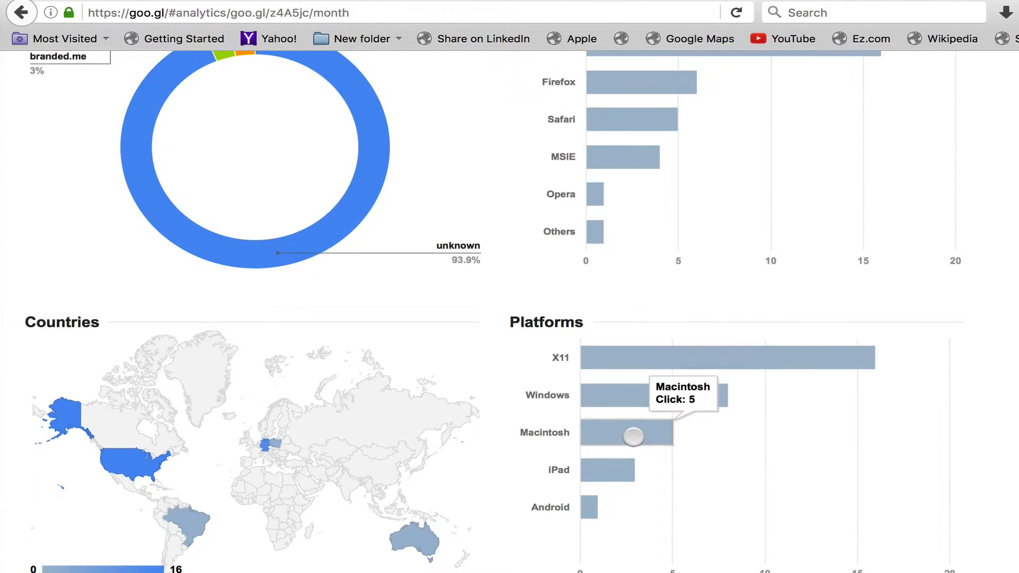
pyautogui.moveTo(475, 455)
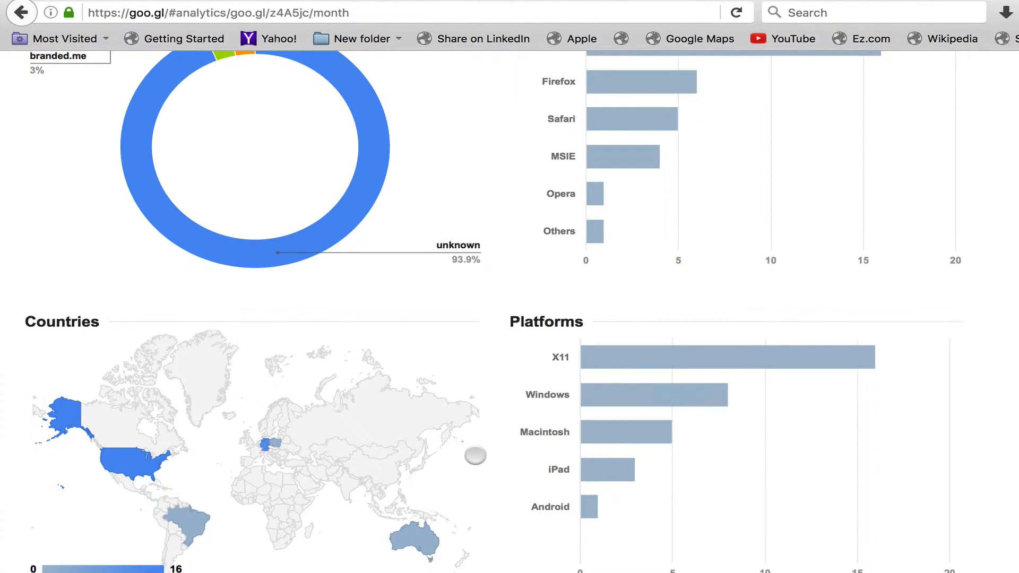